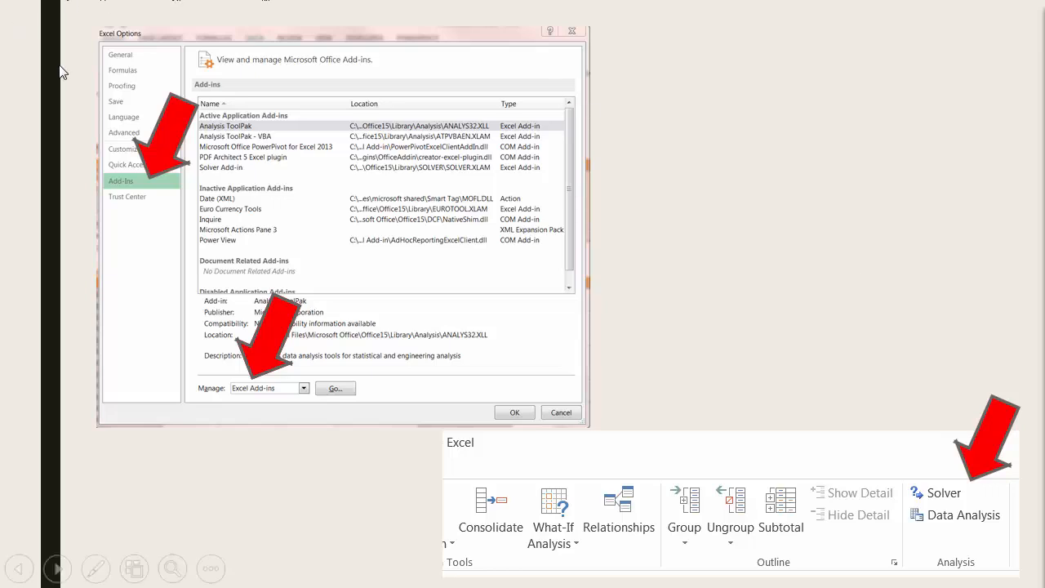
pyautogui.moveTo(144, 192)
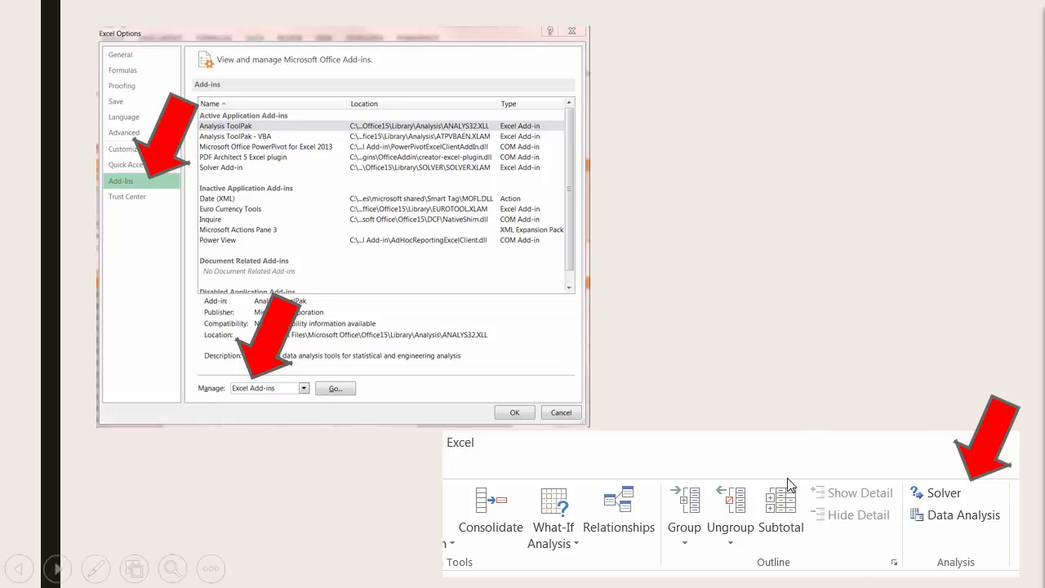
pyautogui.moveTo(981, 533)
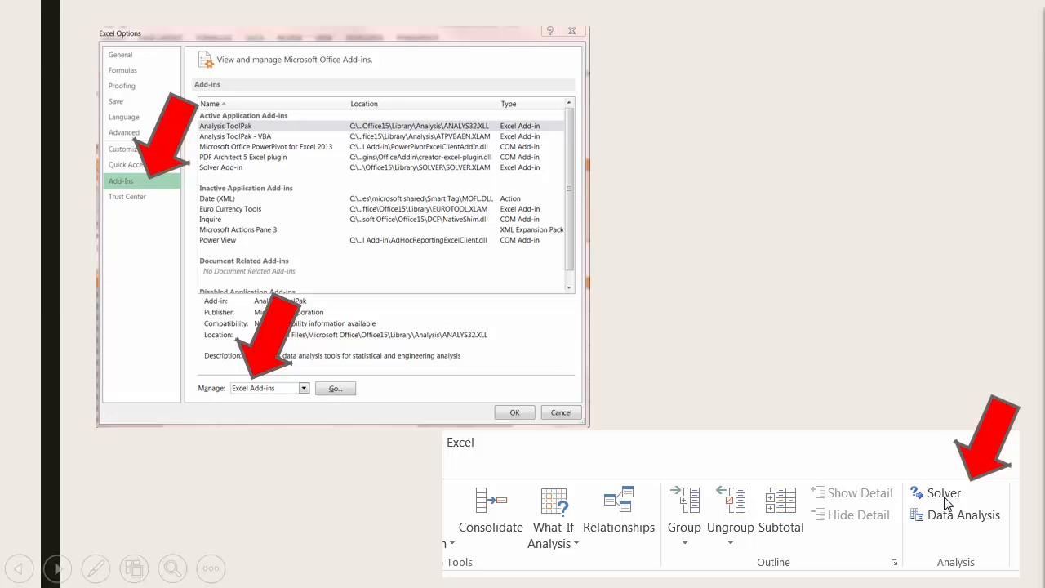
# - Open Solver and review objective $H$8 Max, changing cells $B$3:$E$3, and the constraints, including units sold 3258
pyautogui.click(944, 492)
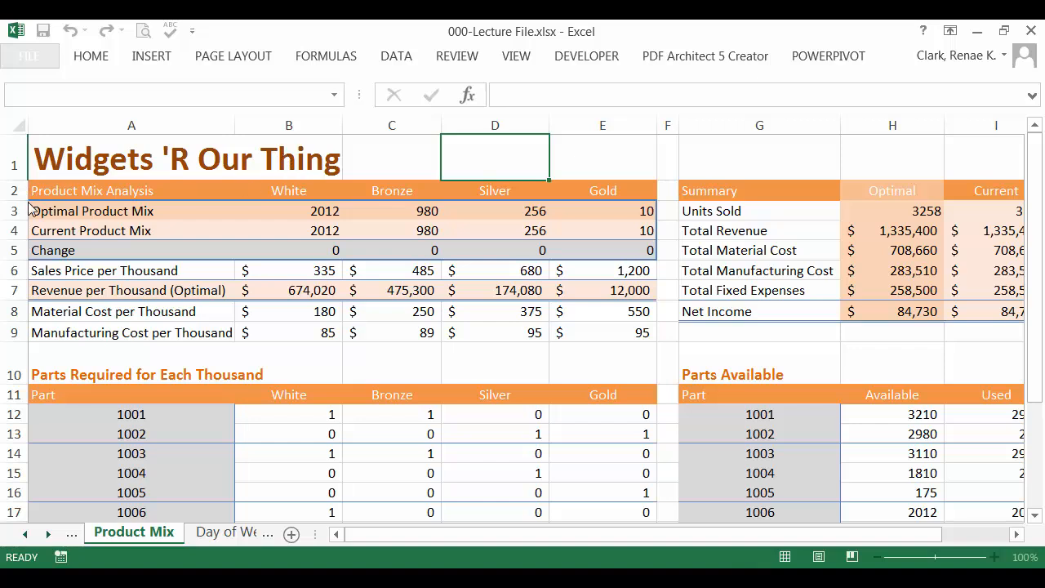
pyautogui.moveTo(337, 208)
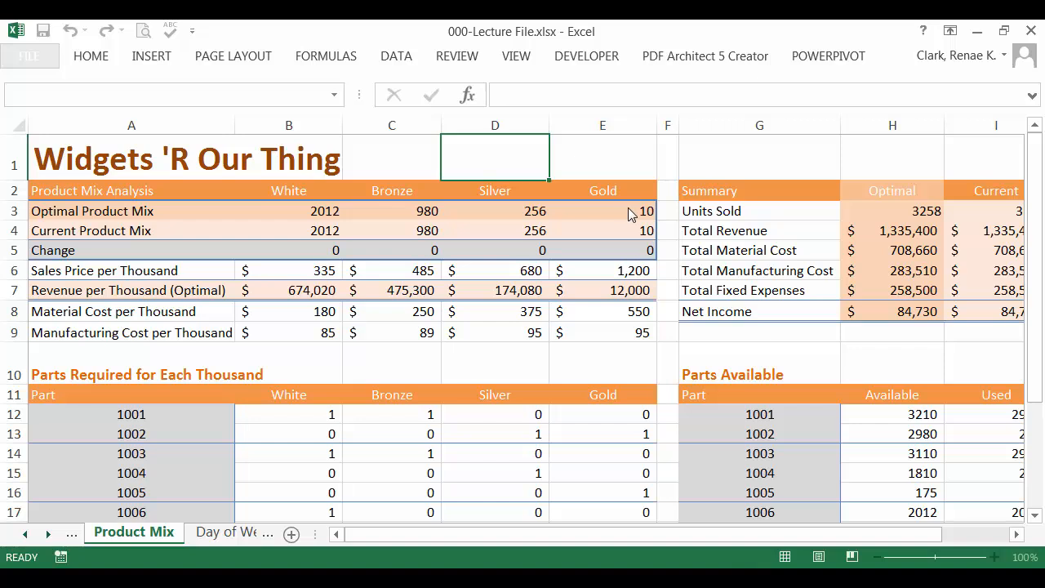
pyautogui.moveTo(317, 245)
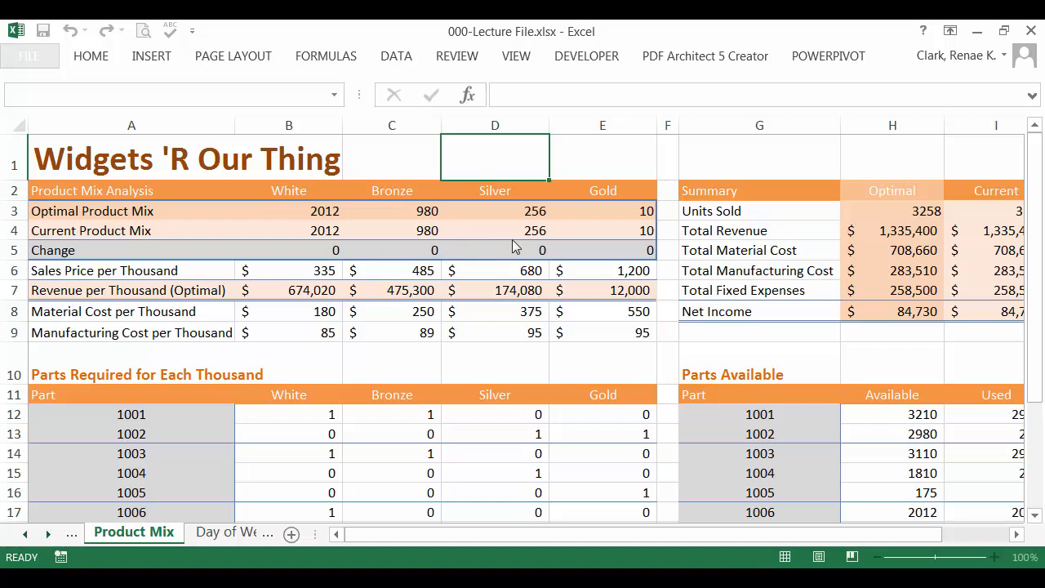
pyautogui.moveTo(637, 241)
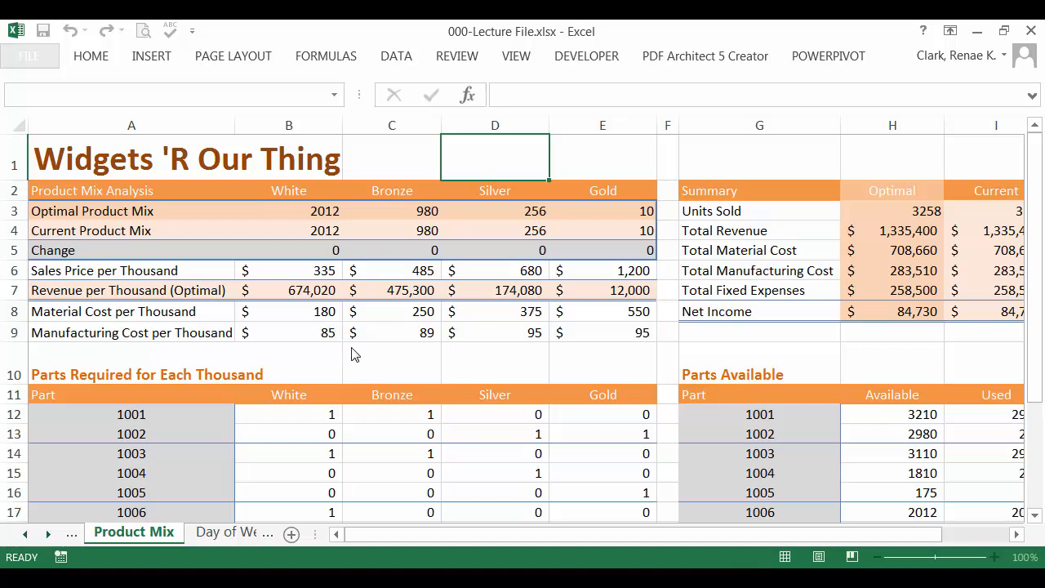
pyautogui.moveTo(822, 399)
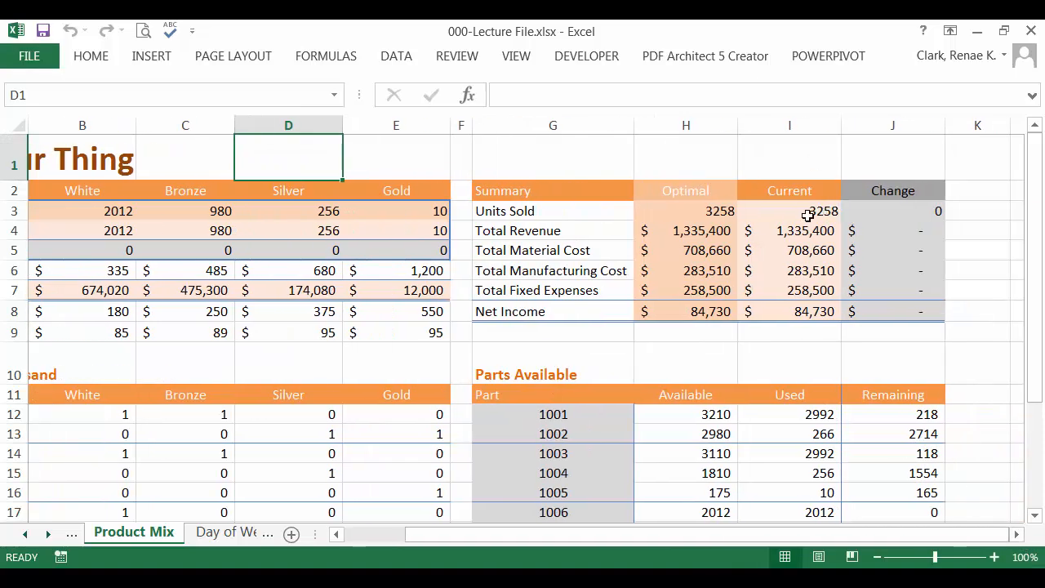
pyautogui.moveTo(781, 223)
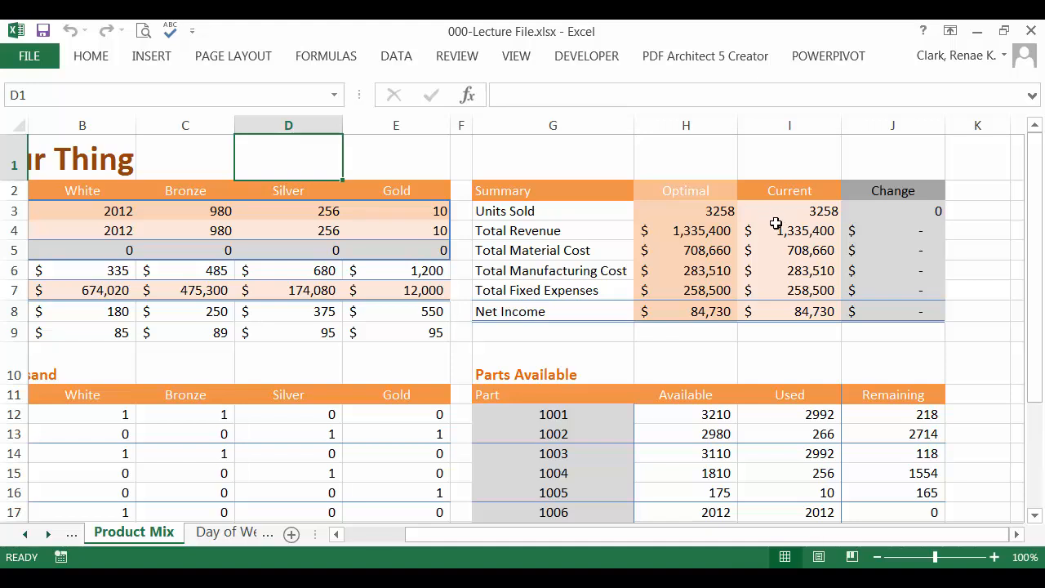
pyautogui.moveTo(768, 257)
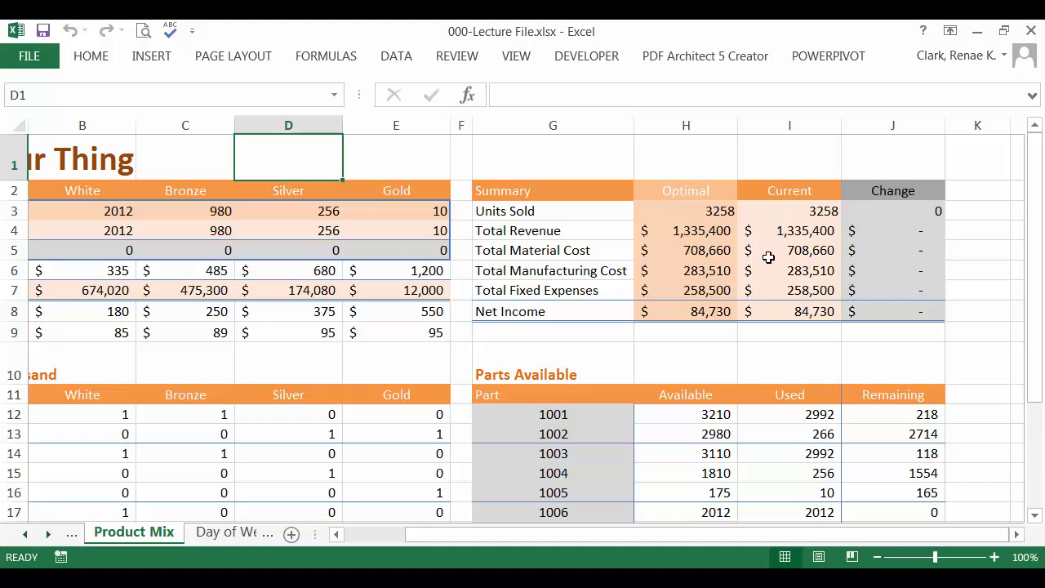
pyautogui.moveTo(769, 290)
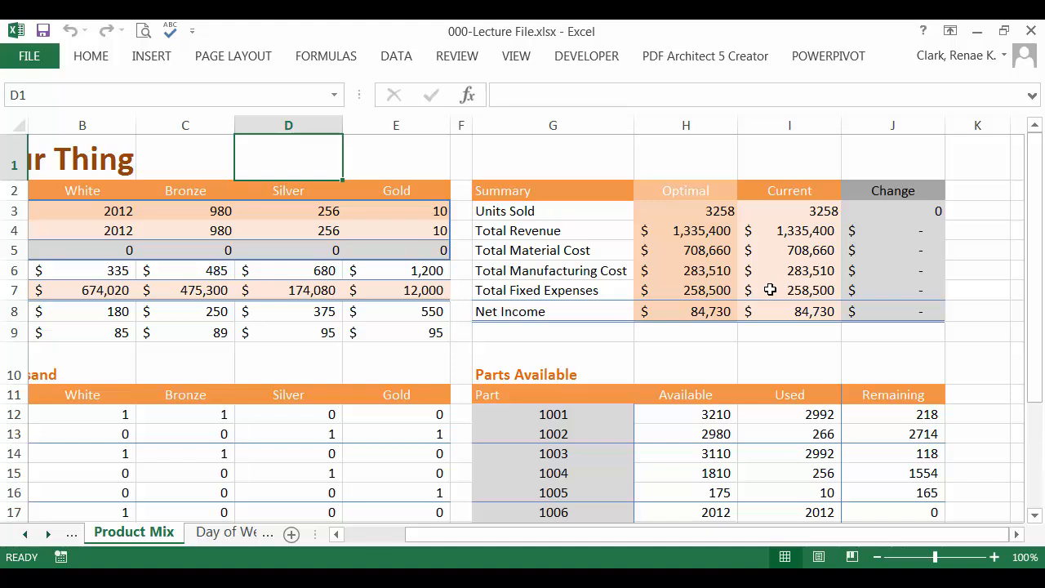
pyautogui.moveTo(777, 311)
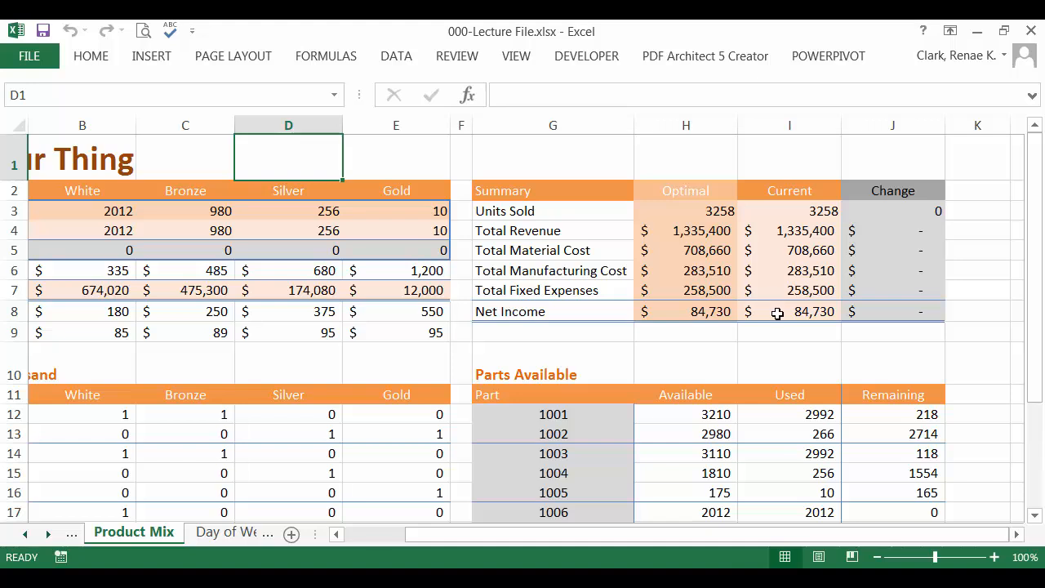
pyautogui.moveTo(411, 562)
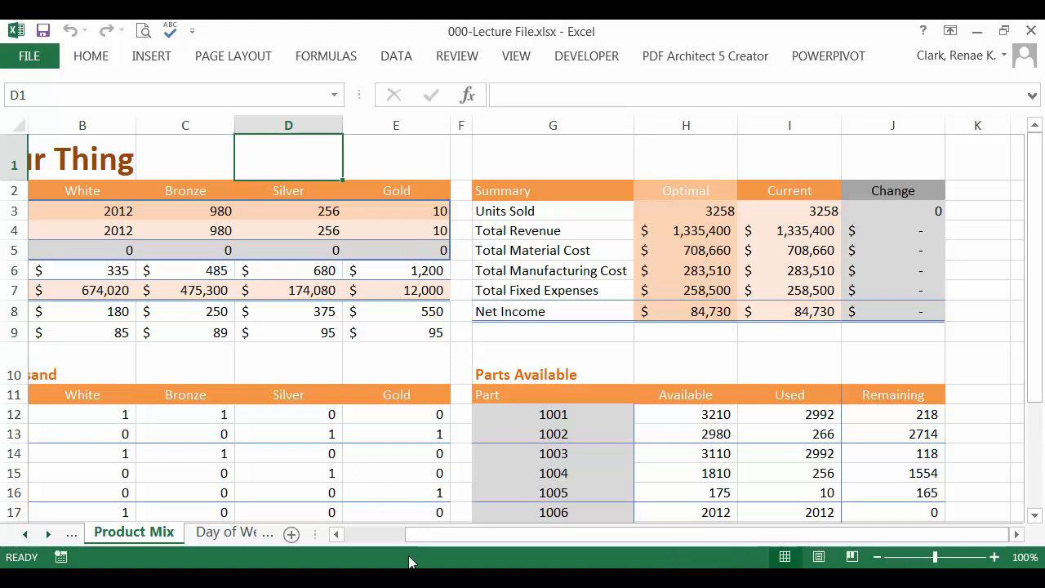
pyautogui.hscroll(-3)
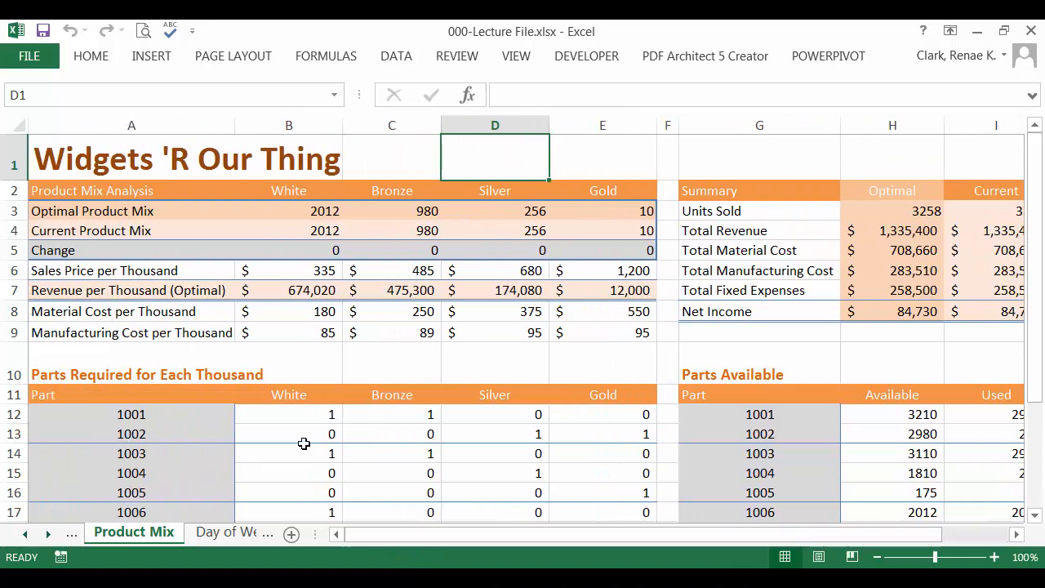
pyautogui.scroll(-3)
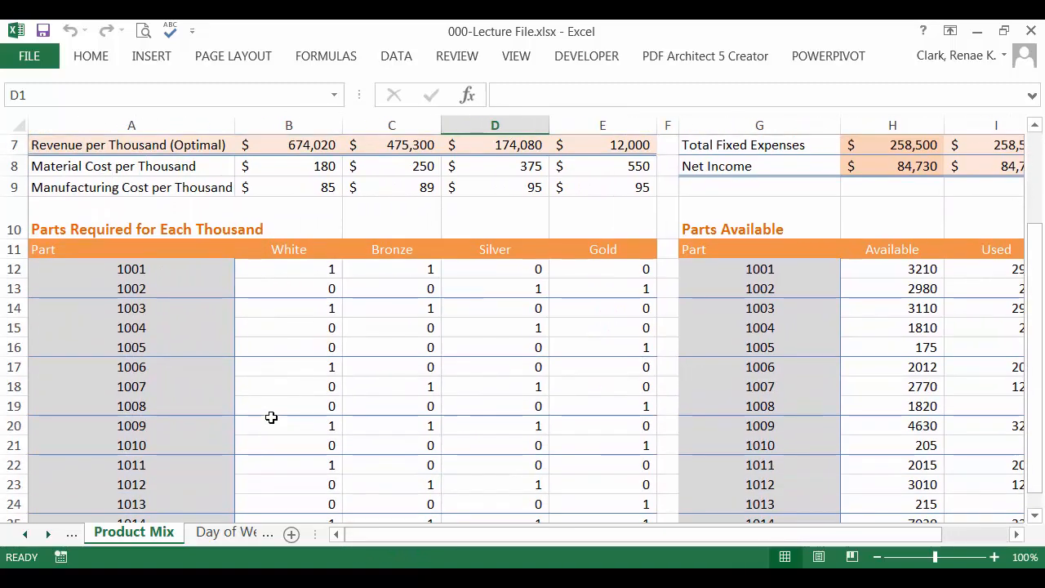
pyautogui.scroll(-3)
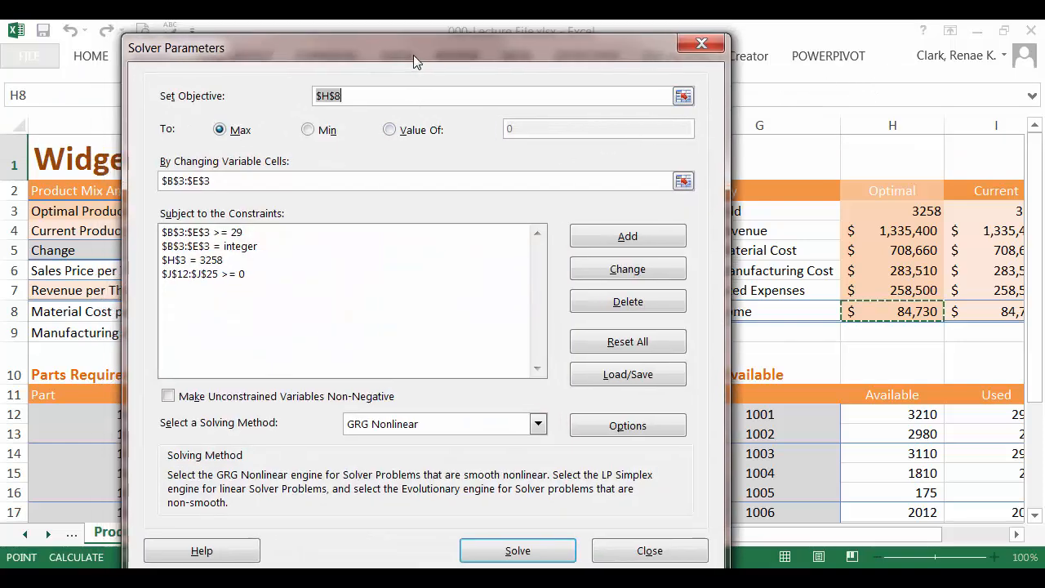
pyautogui.click(649, 550)
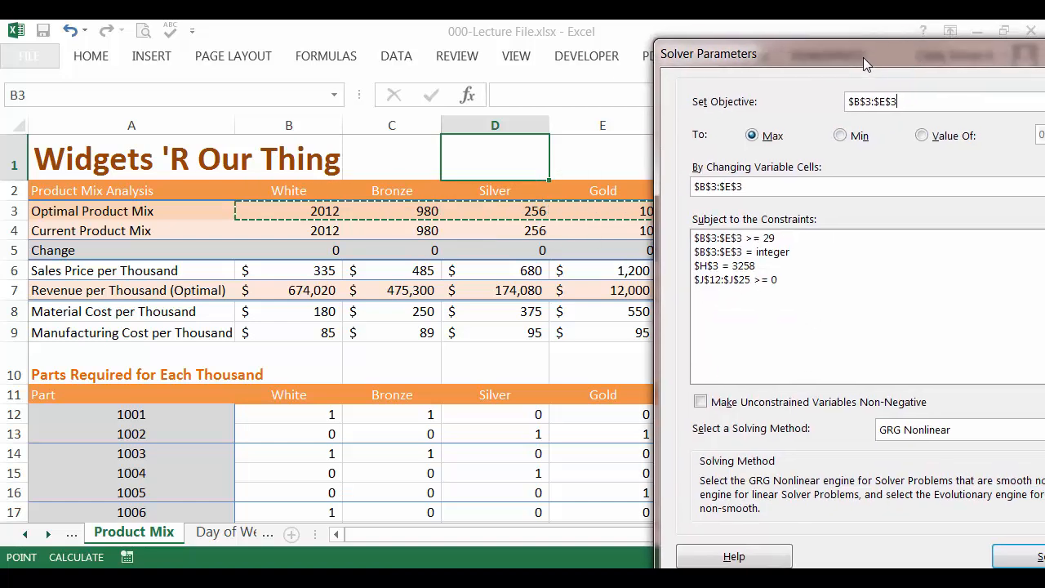
pyautogui.moveTo(865, 64); pyautogui.dragTo(886, 37)
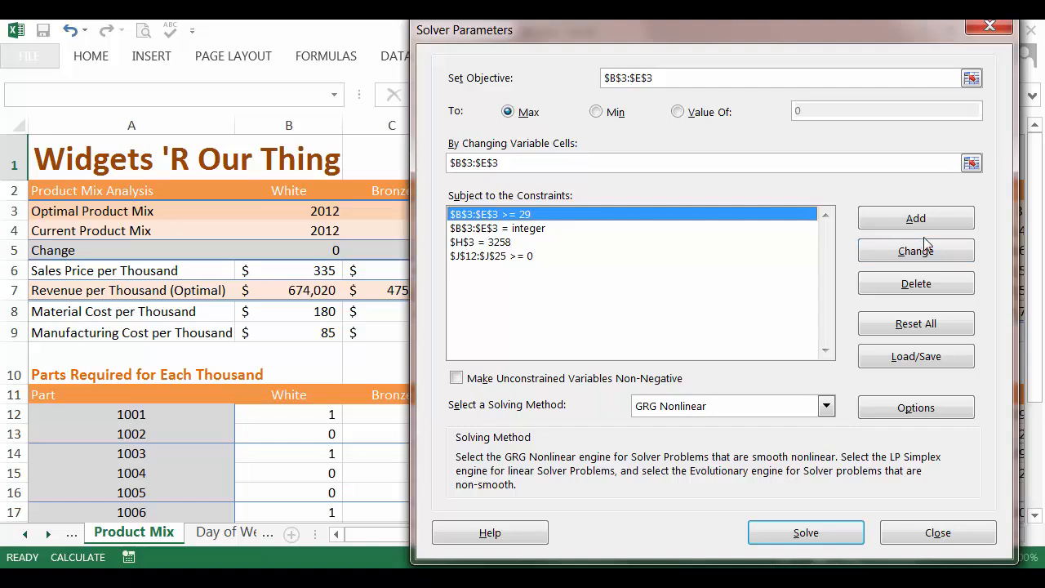
pyautogui.moveTo(546, 255)
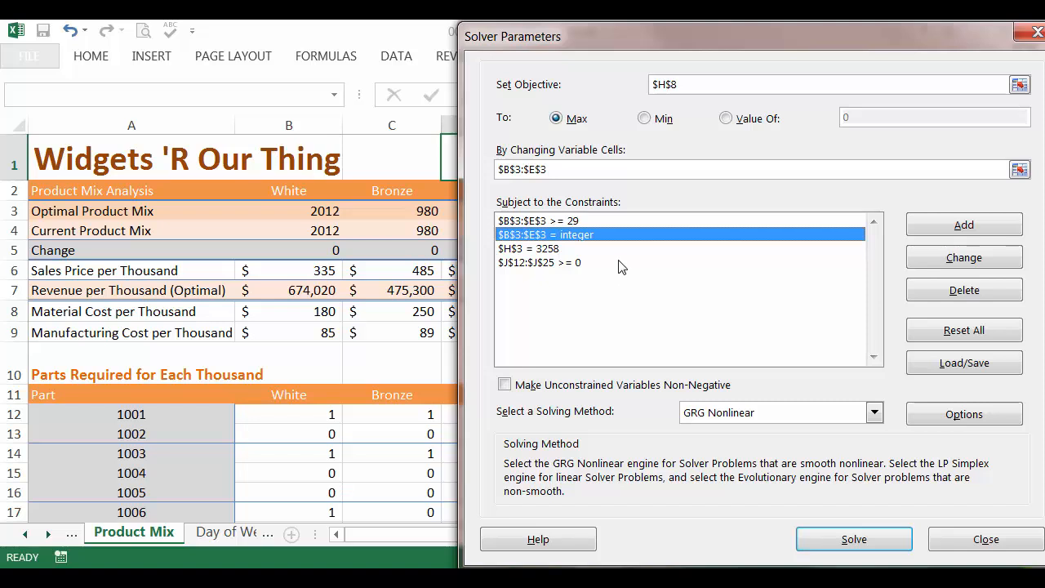
pyautogui.moveTo(619, 261)
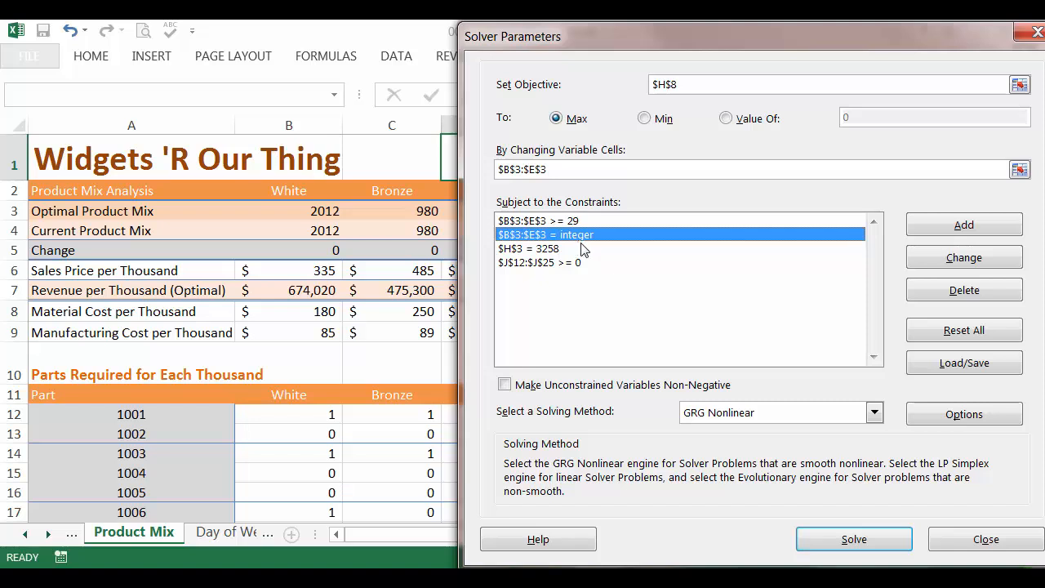
pyautogui.moveTo(580, 251)
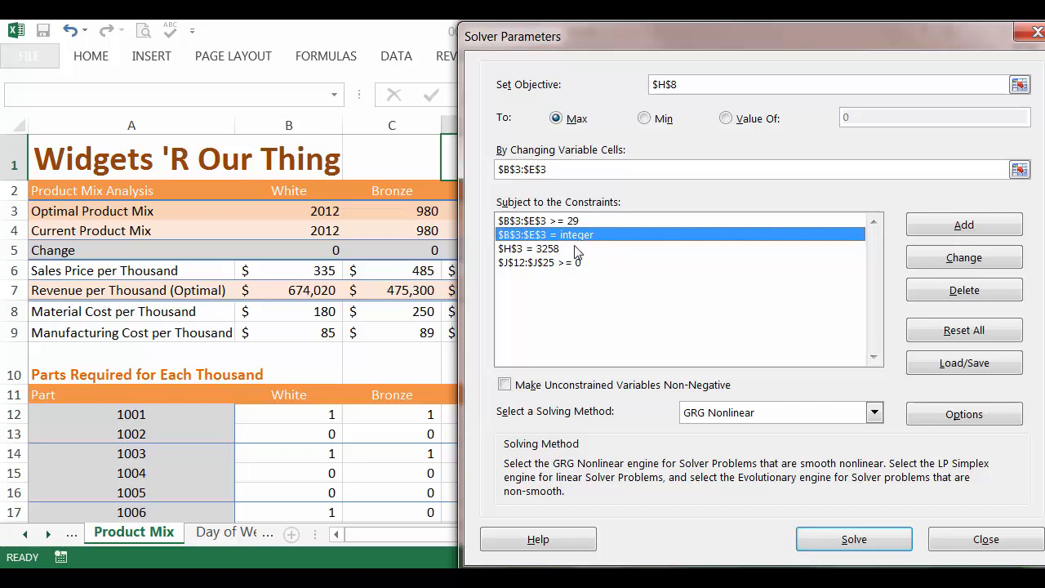
pyautogui.click(539, 248)
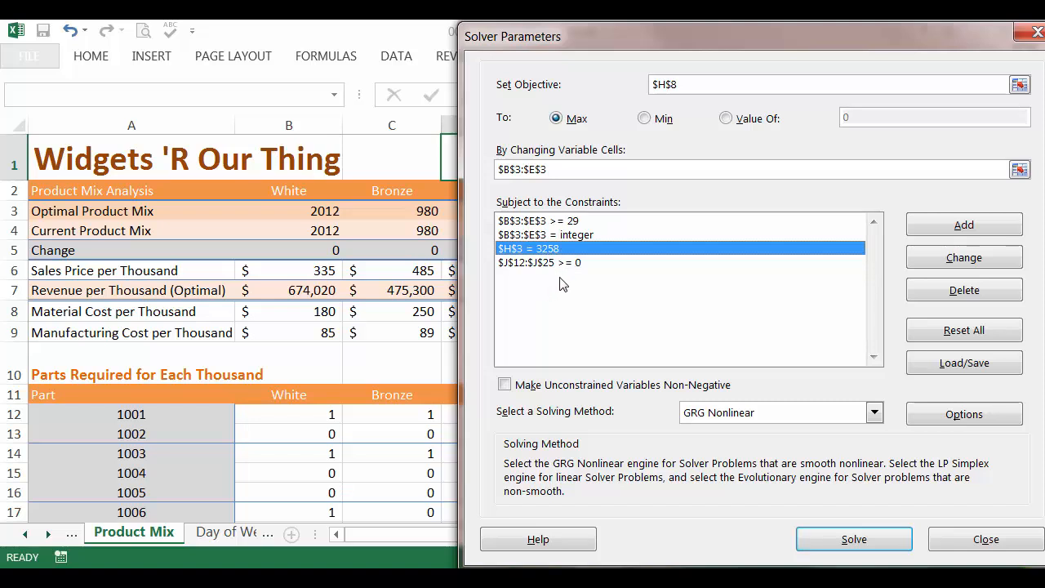
pyautogui.moveTo(672, 52)
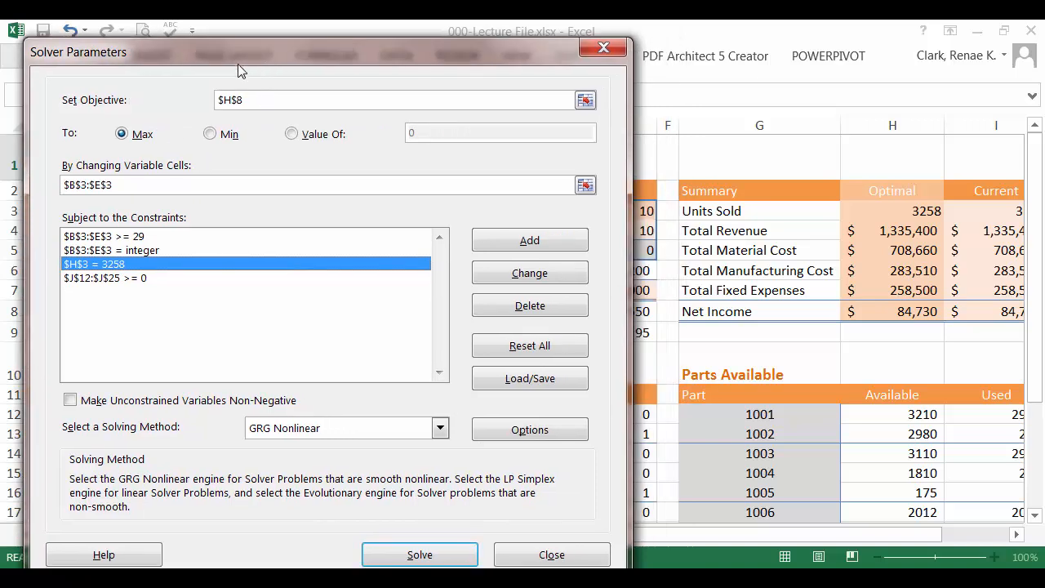
pyautogui.moveTo(886, 418)
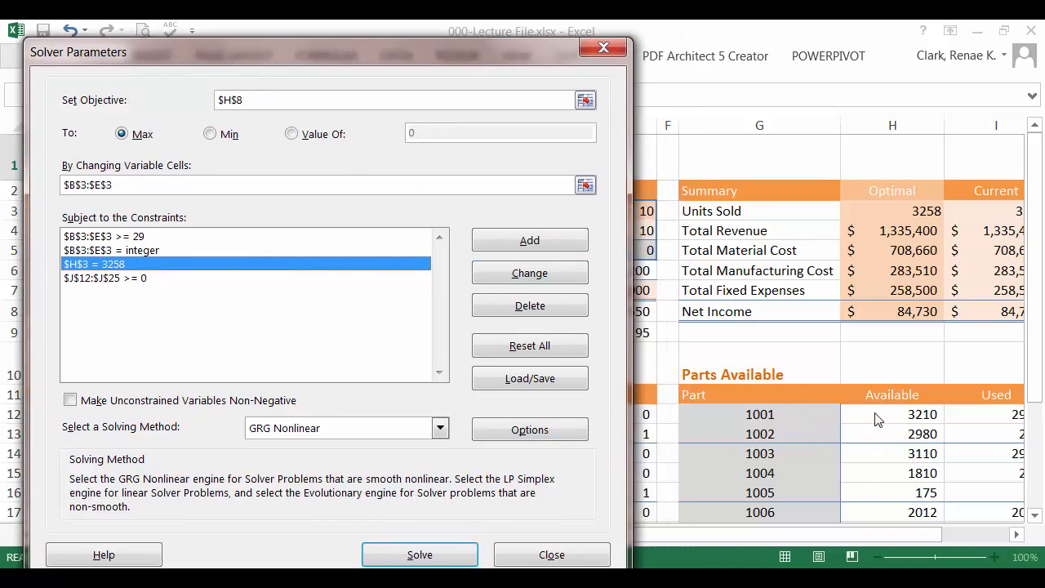
pyautogui.moveTo(792, 465)
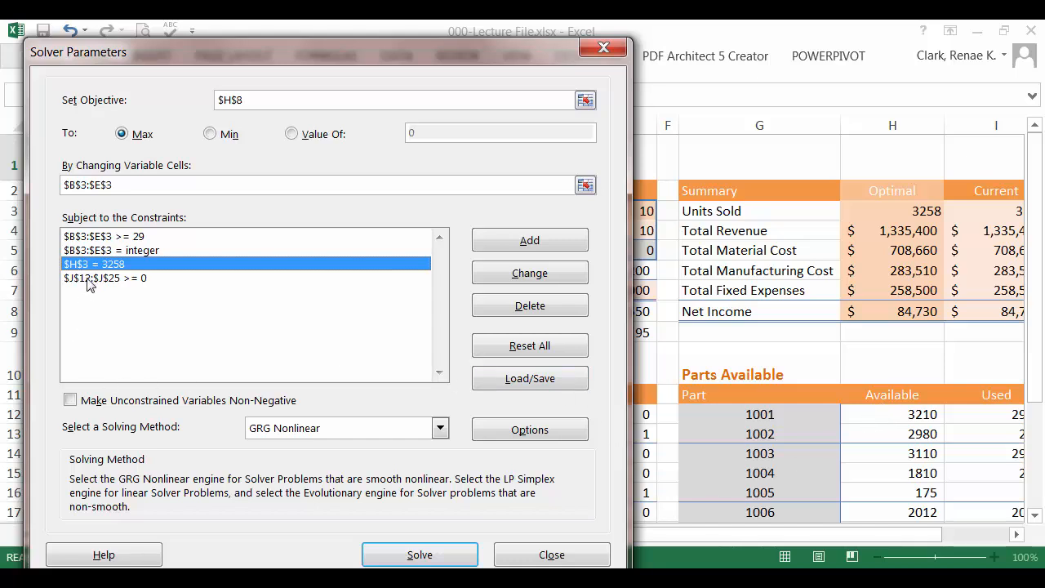
pyautogui.moveTo(121, 289)
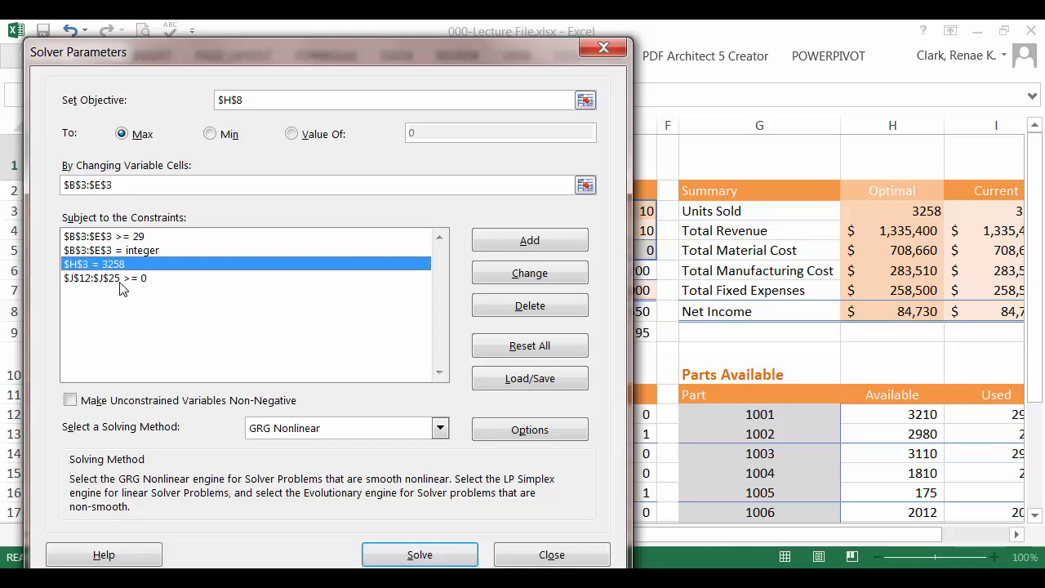
pyautogui.moveTo(127, 291)
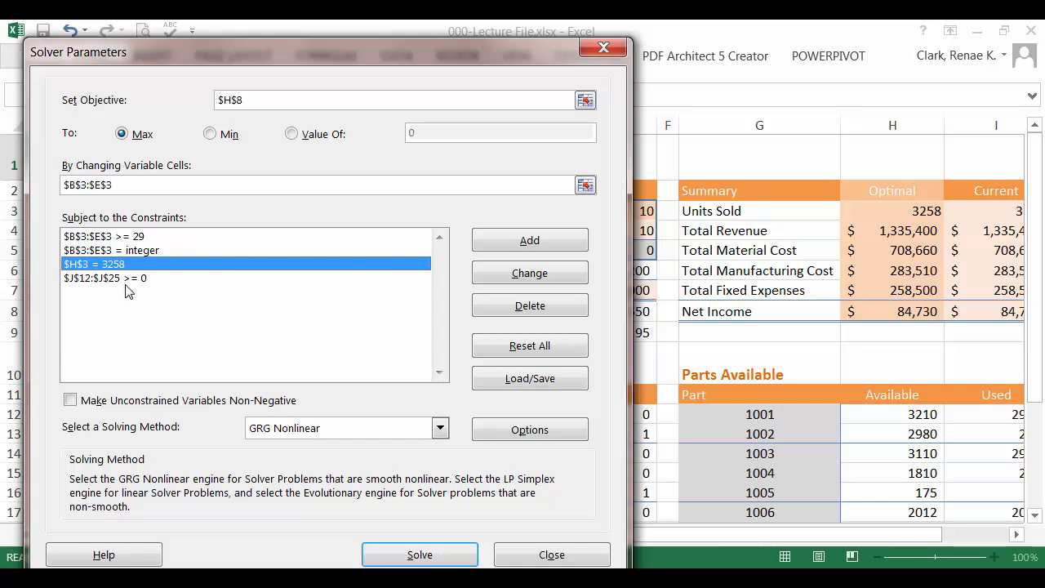
pyautogui.moveTo(825, 438)
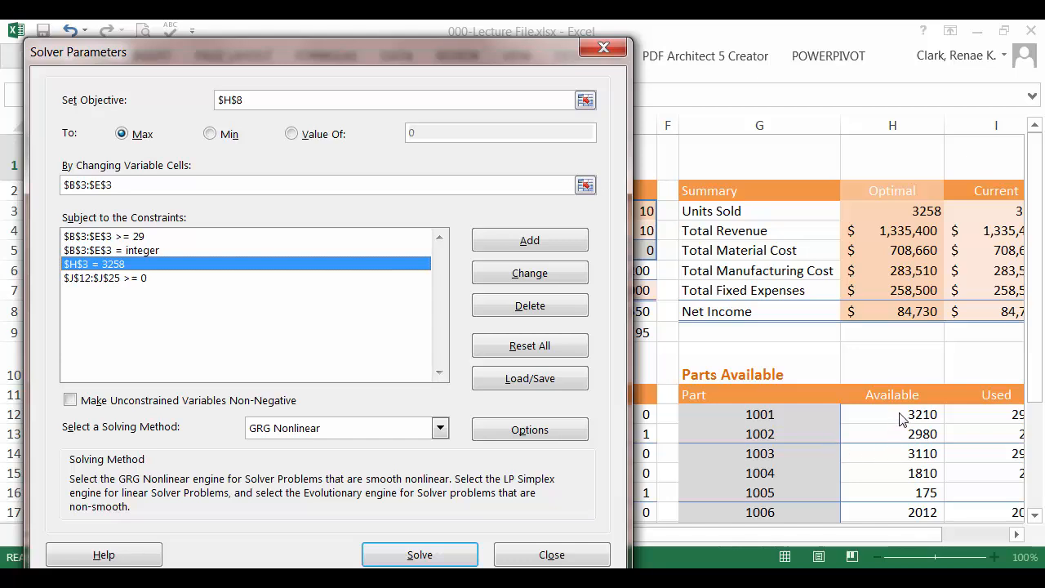
pyautogui.moveTo(905, 421)
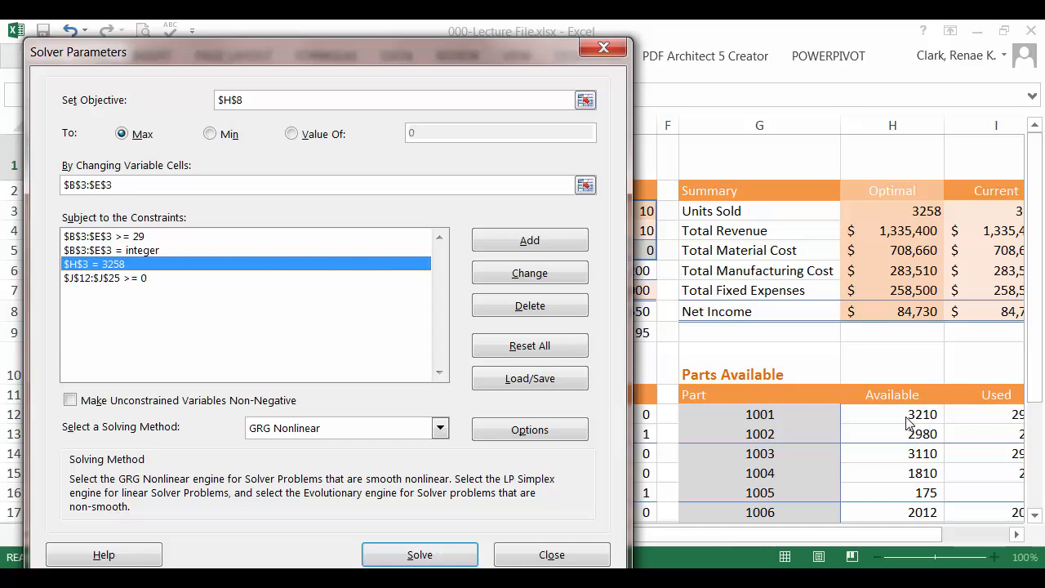
pyautogui.moveTo(468, 271)
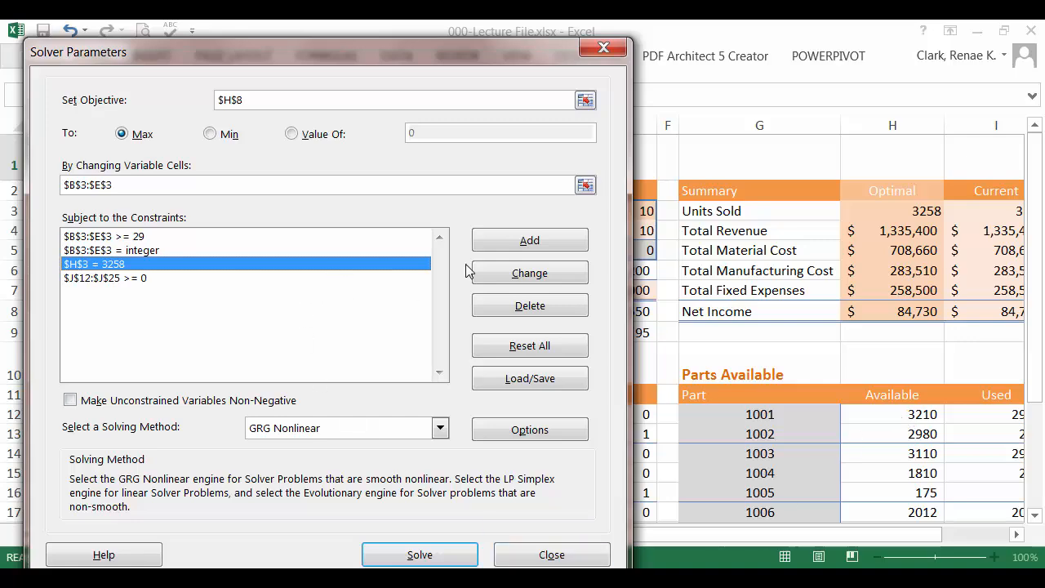
pyautogui.click(529, 239)
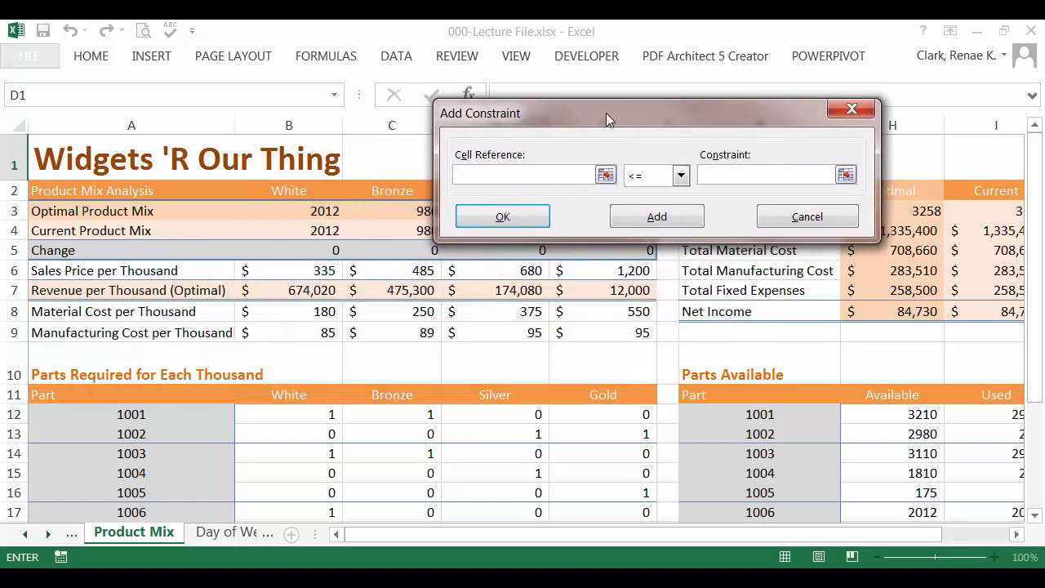
pyautogui.moveTo(608, 112); pyautogui.dragTo(702, 104)
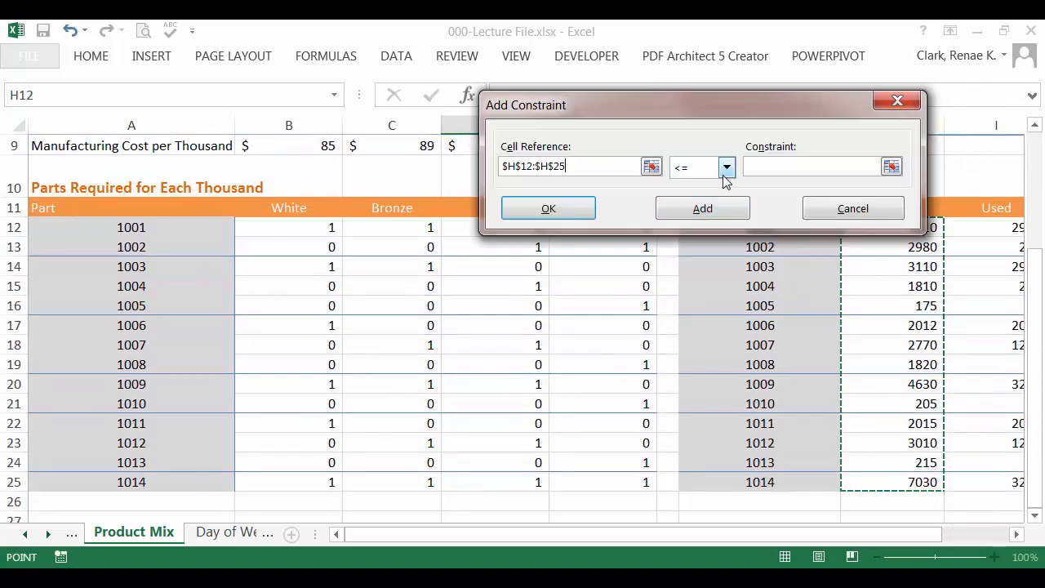
pyautogui.click(725, 167)
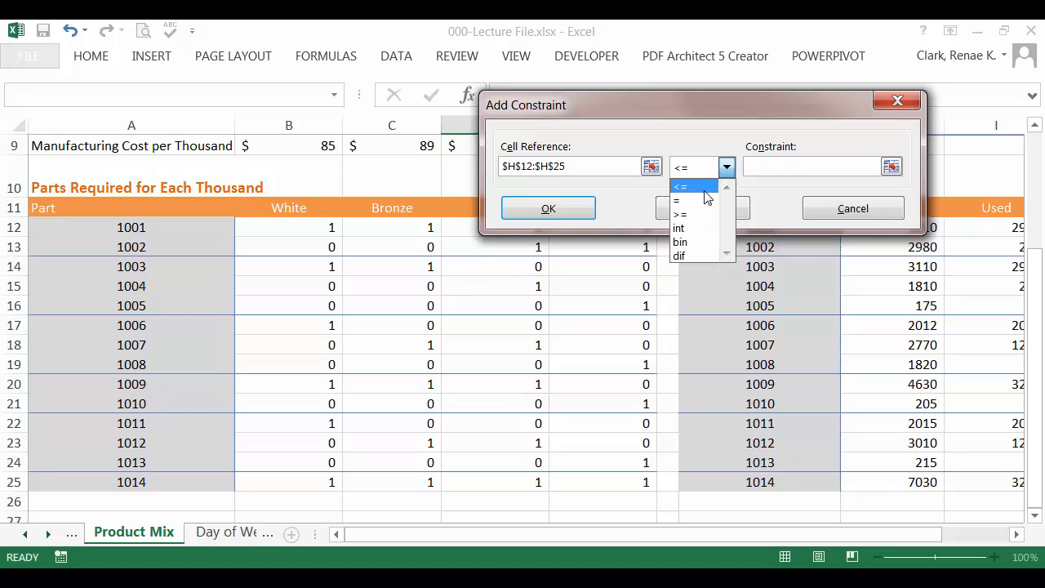
pyautogui.click(681, 186)
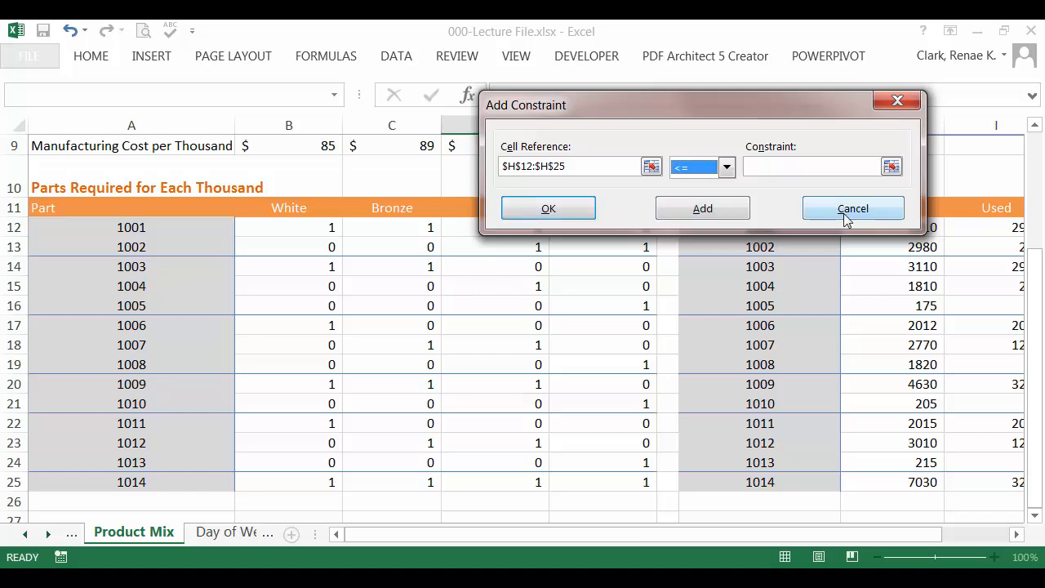
pyautogui.click(853, 208)
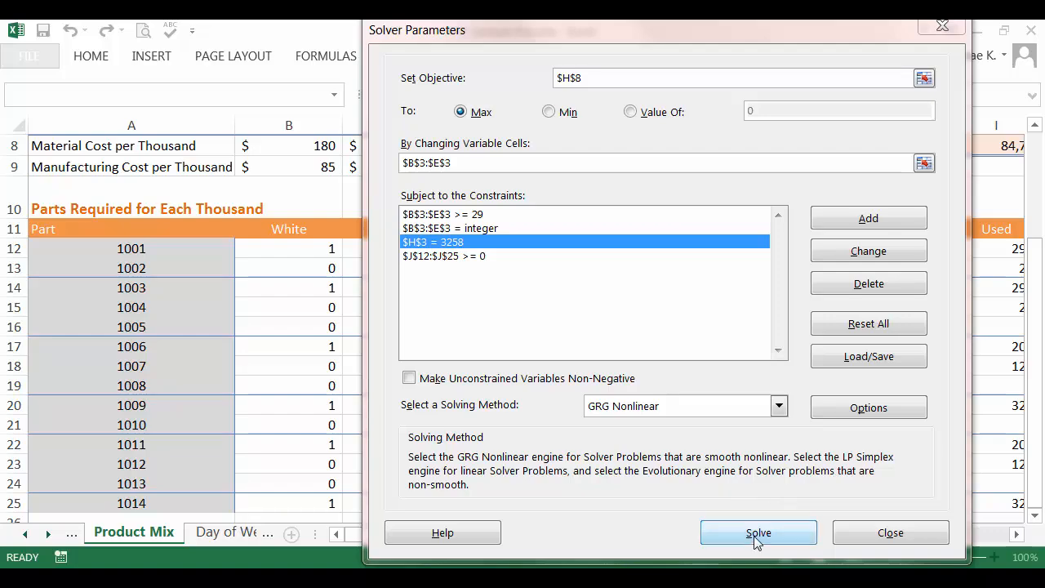
# - Run Solver, keep its solution and close Solver Parameters
pyautogui.click(757, 532)
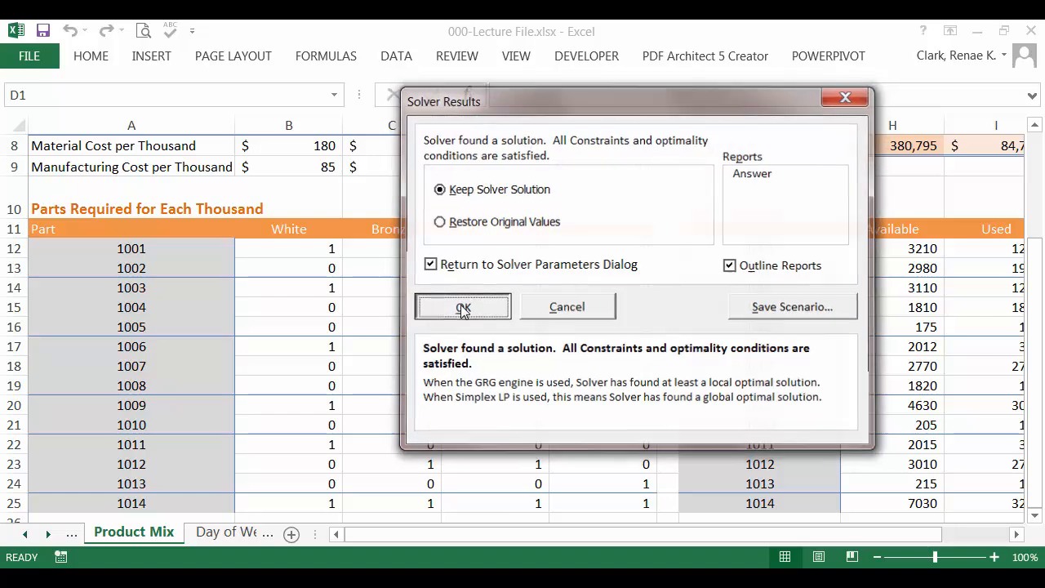
pyautogui.click(463, 306)
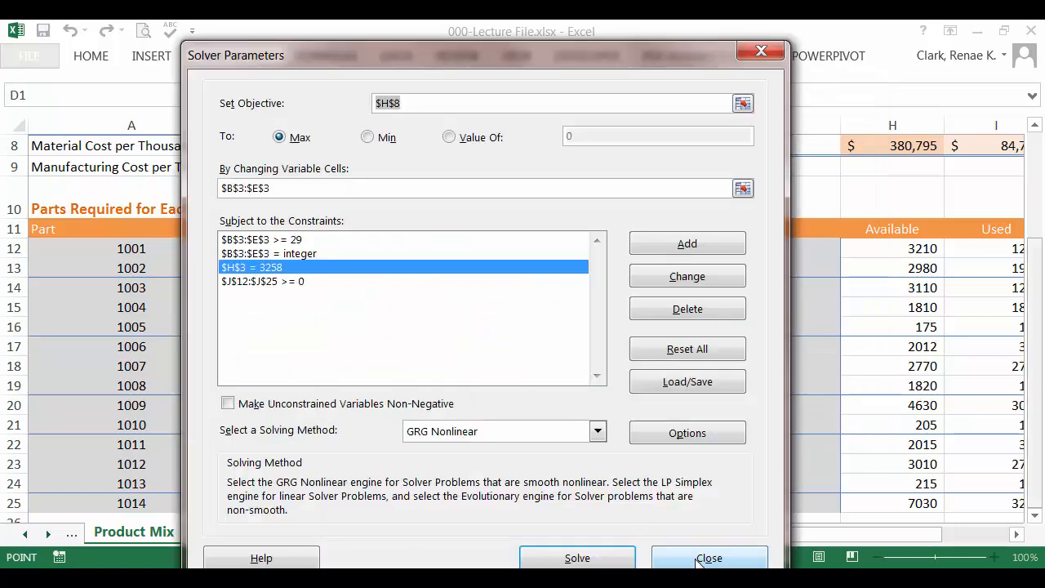
pyautogui.click(708, 558)
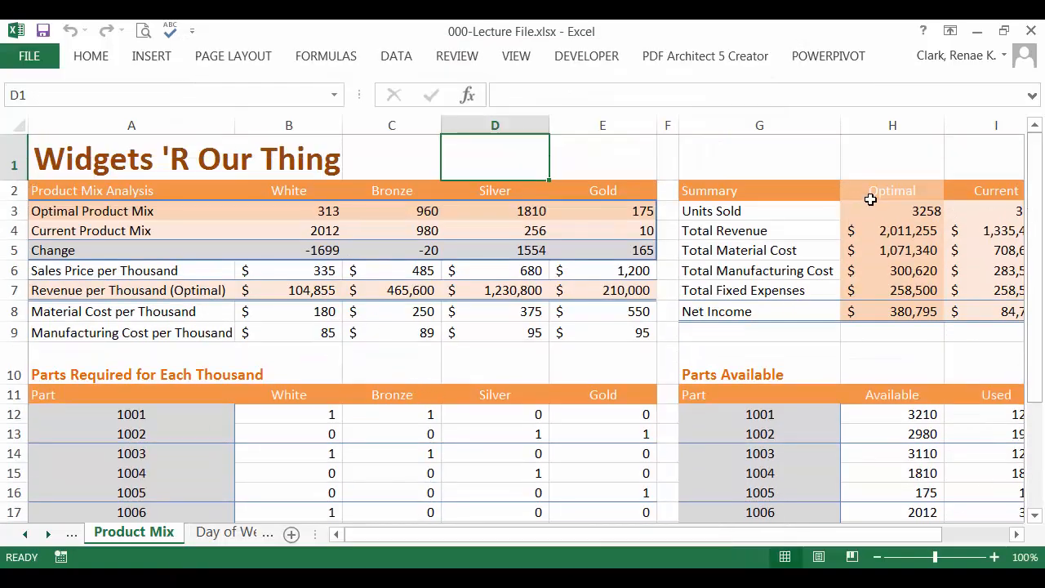
# - Scroll to column J and select J8 to see its =H8-I8 formula
pyautogui.moveTo(892, 211); pyautogui.dragTo(892, 332)
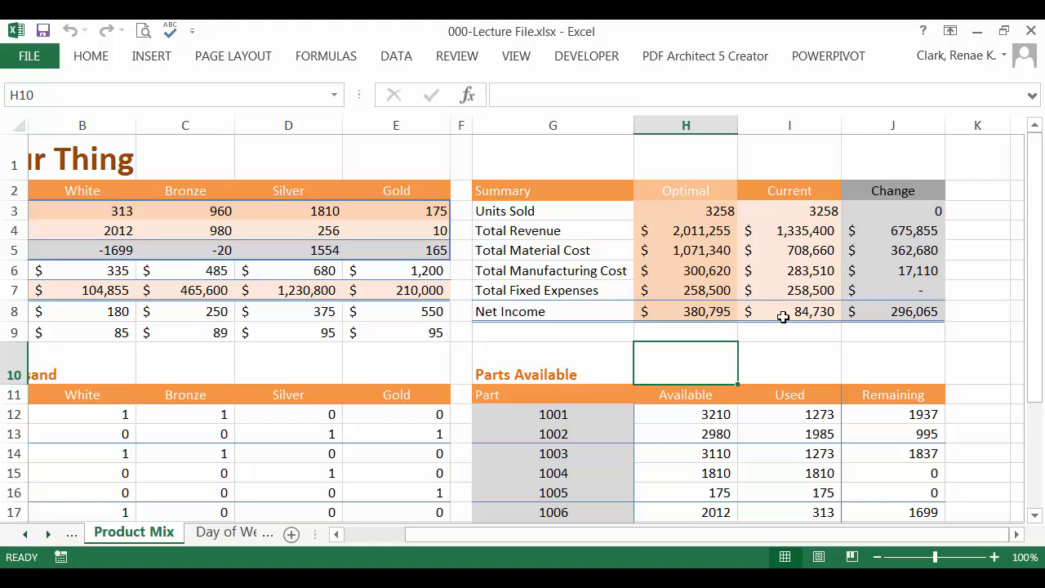
pyautogui.click(892, 311)
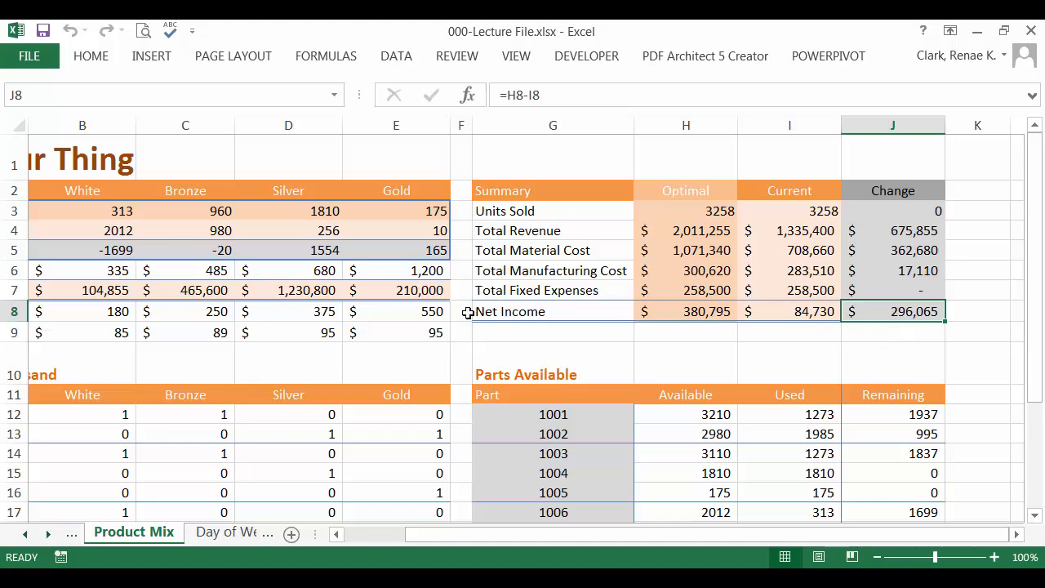
pyautogui.moveTo(386, 225)
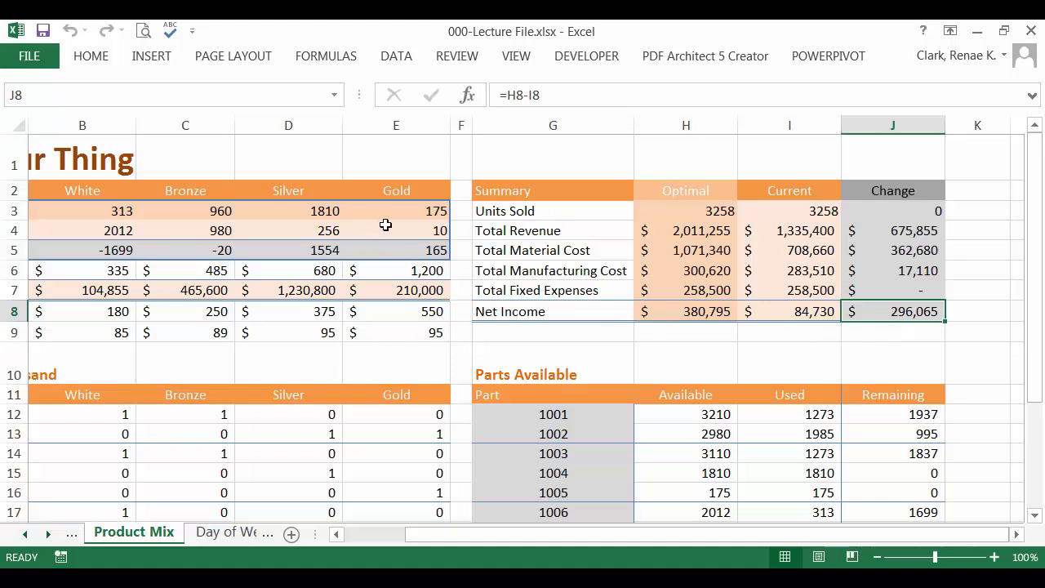
pyautogui.click(396, 231)
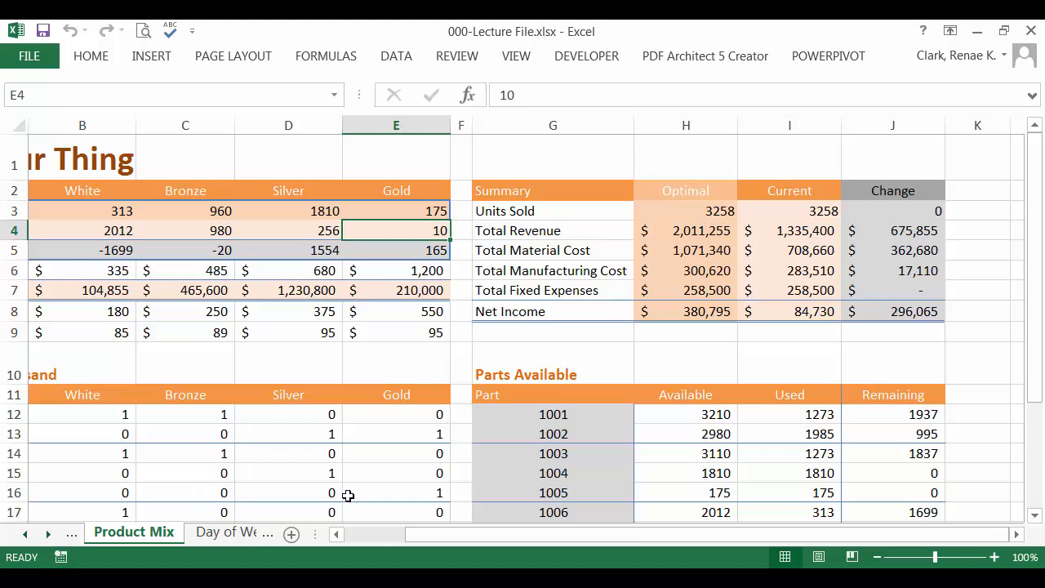
pyautogui.click(418, 210)
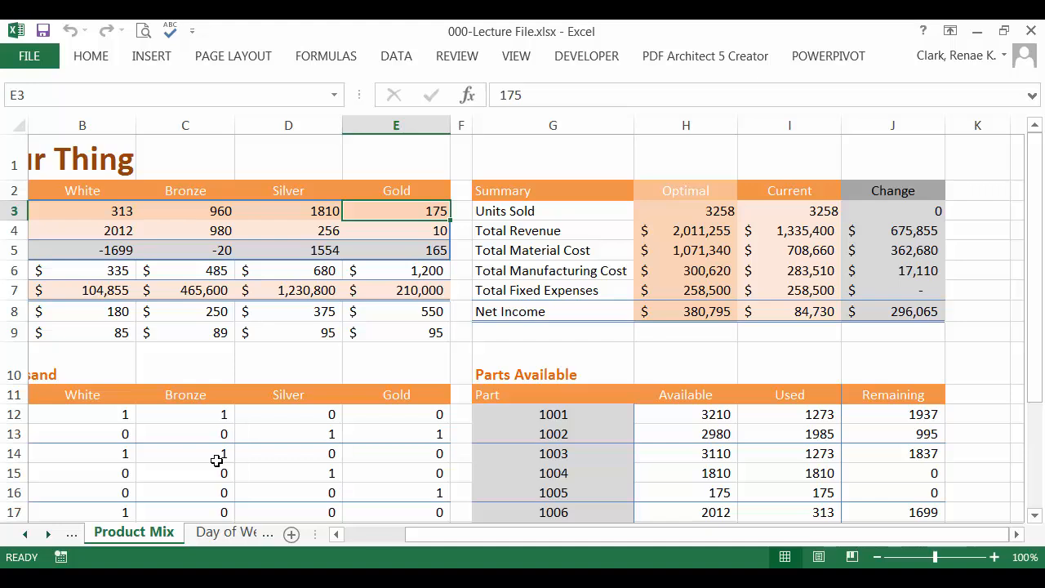
pyautogui.moveTo(98, 203)
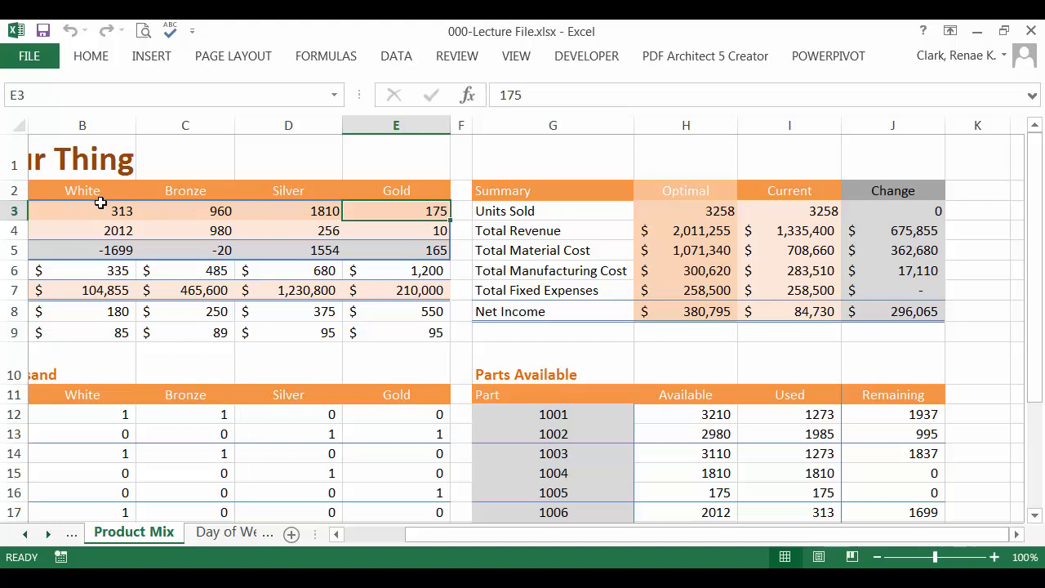
pyautogui.moveTo(291, 209)
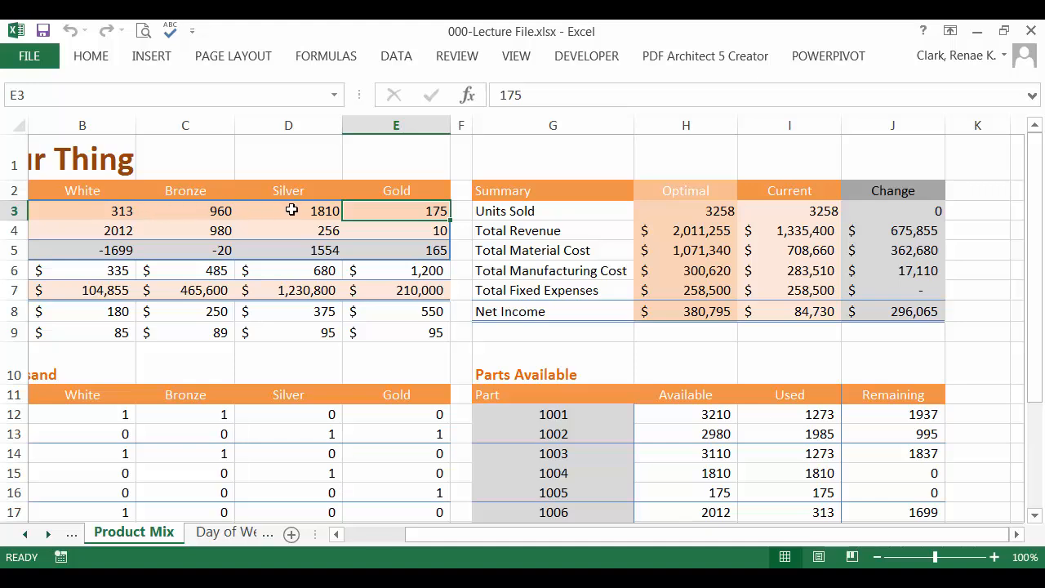
pyautogui.moveTo(819, 500)
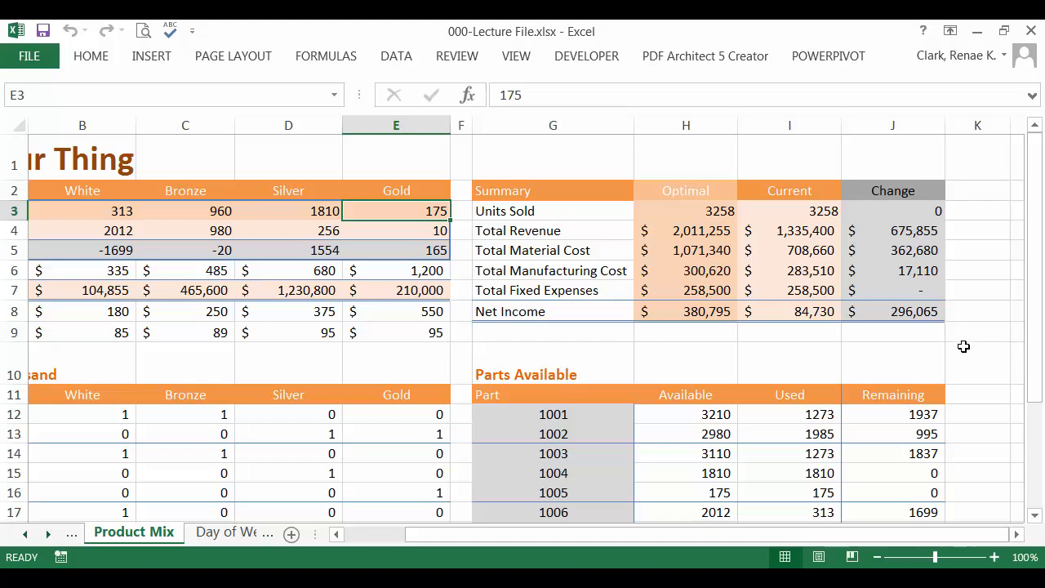
pyautogui.moveTo(745, 344)
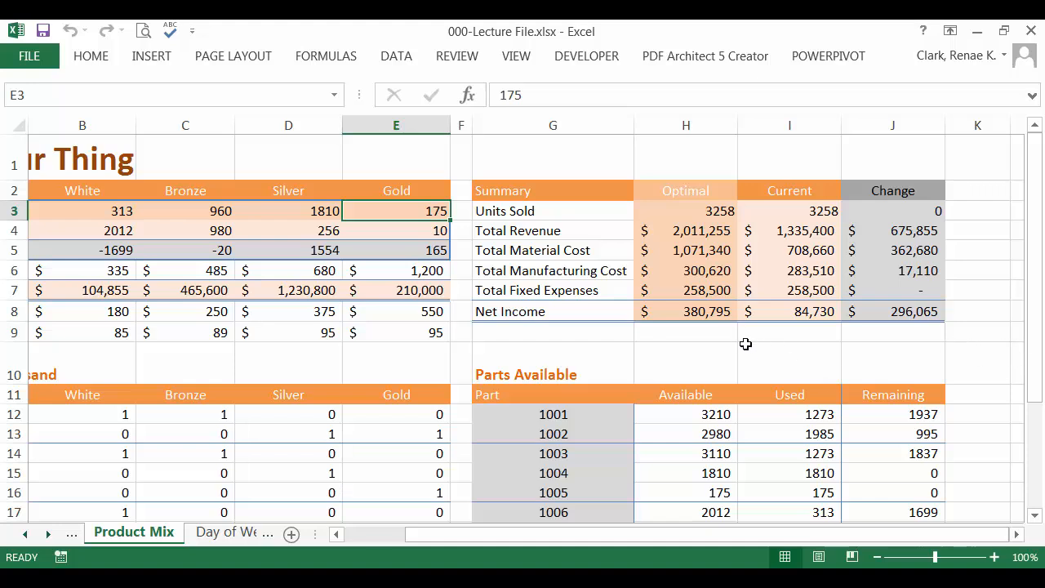
pyautogui.moveTo(389, 360)
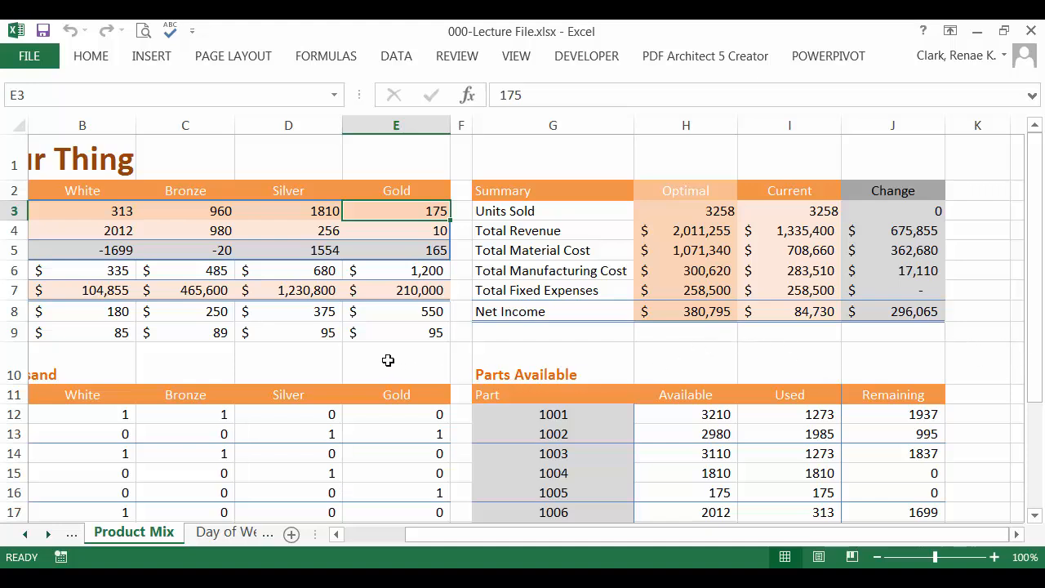
pyautogui.moveTo(350, 366)
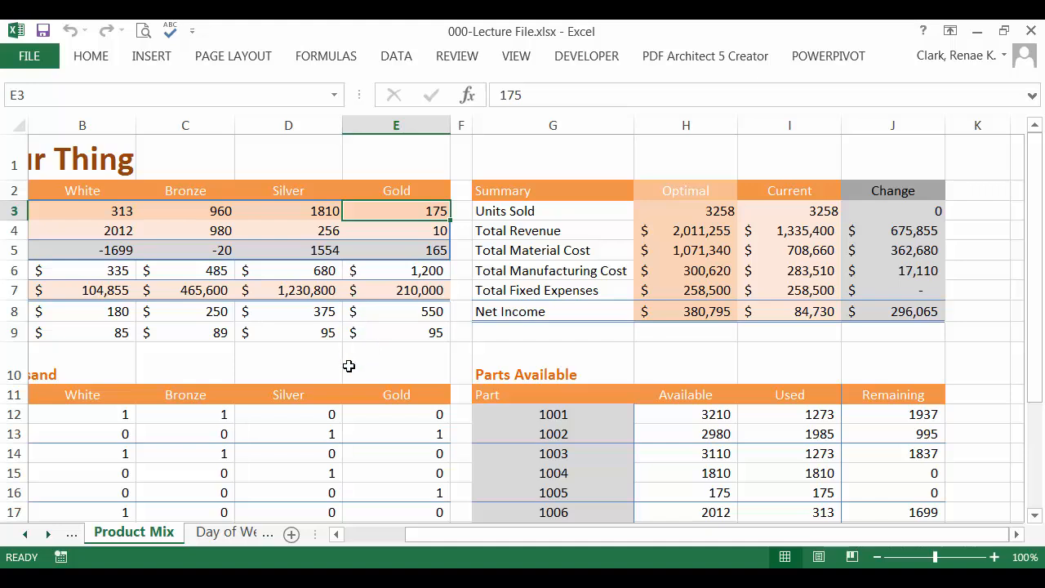
pyautogui.moveTo(346, 365)
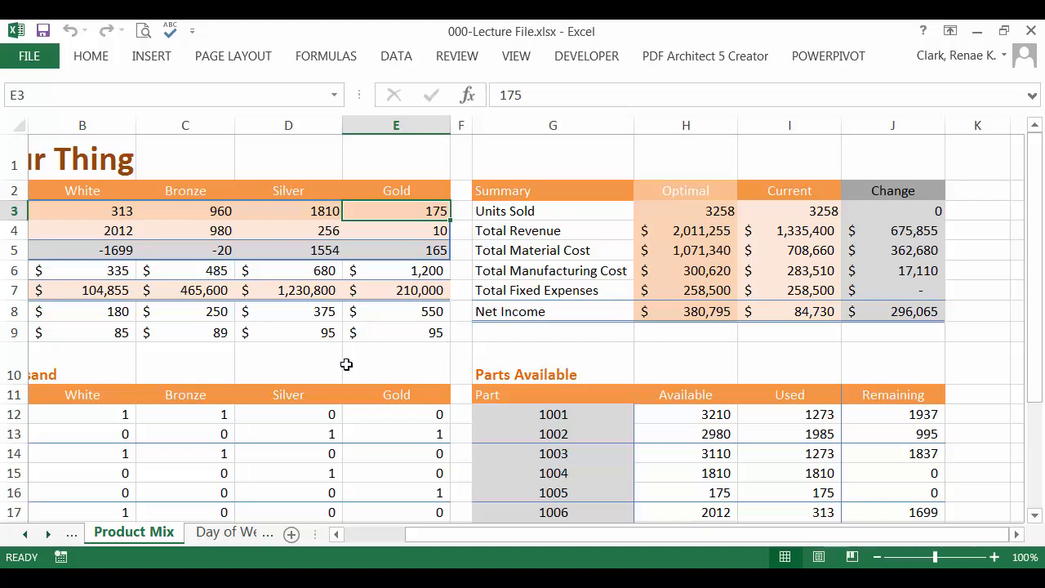
pyautogui.moveTo(343, 363)
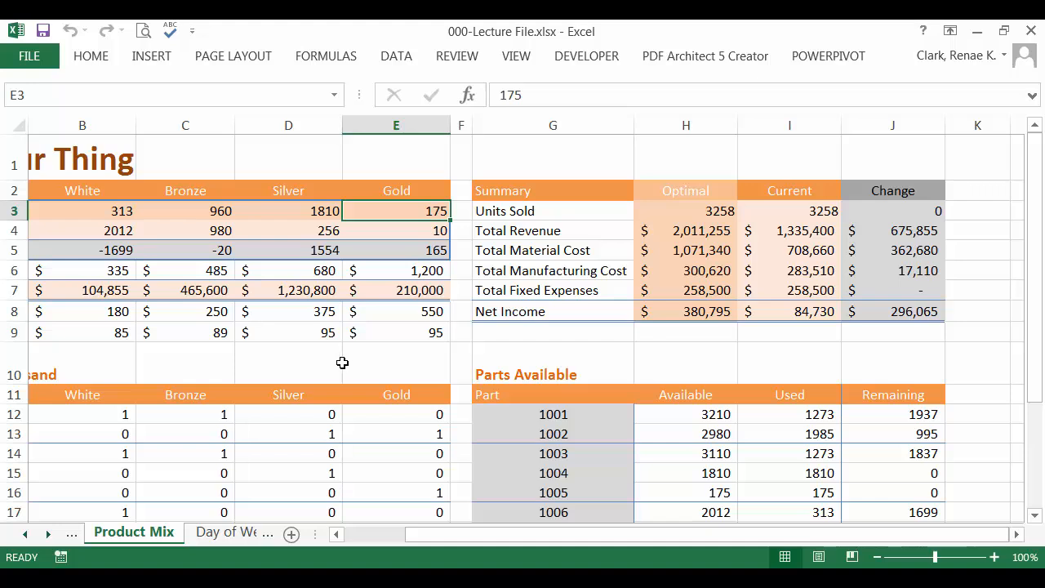
pyautogui.moveTo(314, 370)
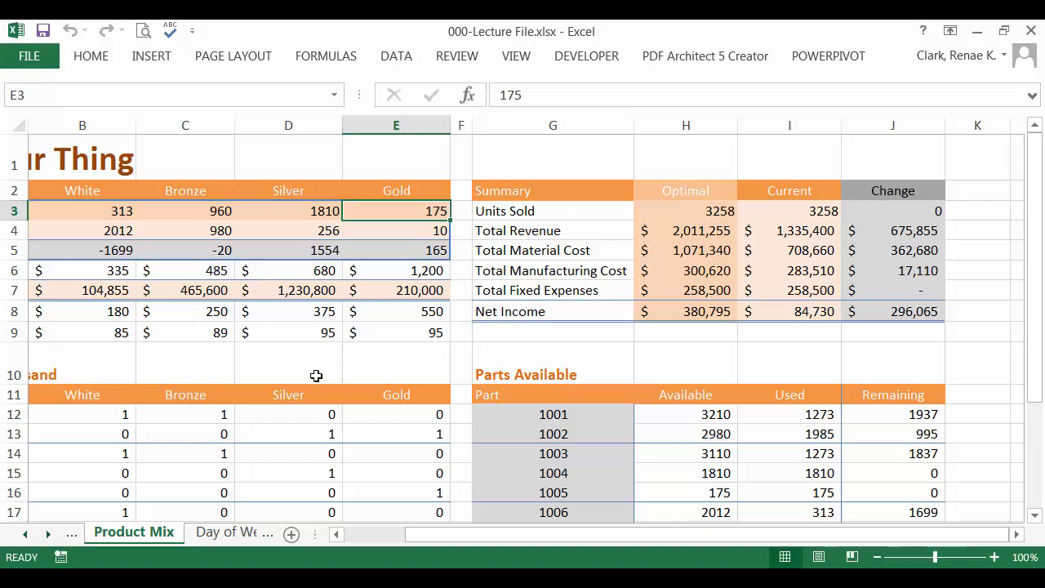
pyautogui.moveTo(309, 360)
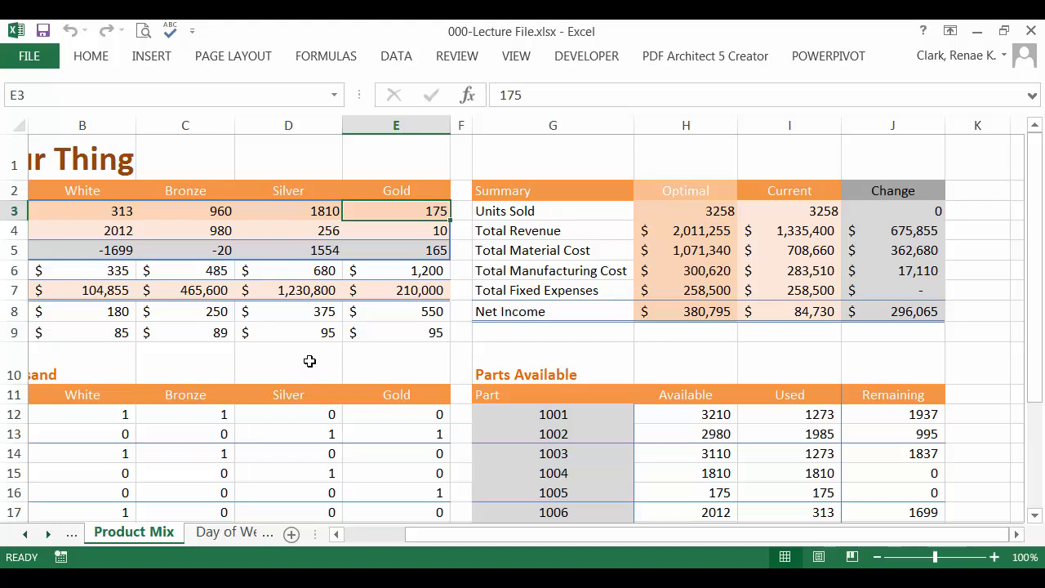